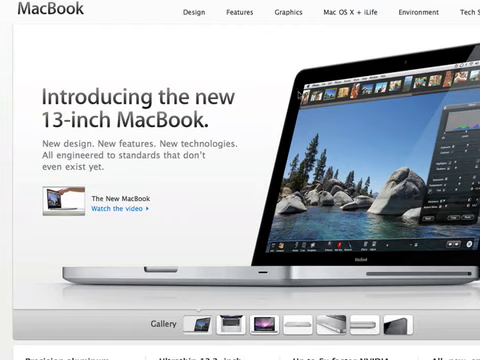
mouse_move(300, 92)
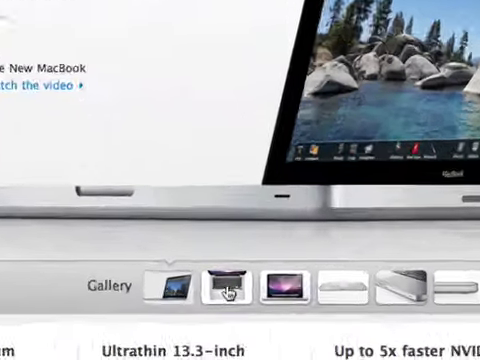
Show the close-up of the 13-inch MacBook's display corner from the gallery strip
click(288, 294)
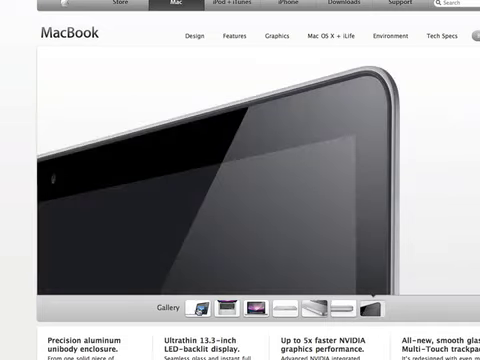
Play 'The New MacBook' video from the Watch the video link in the intro text
scroll(up, 3)
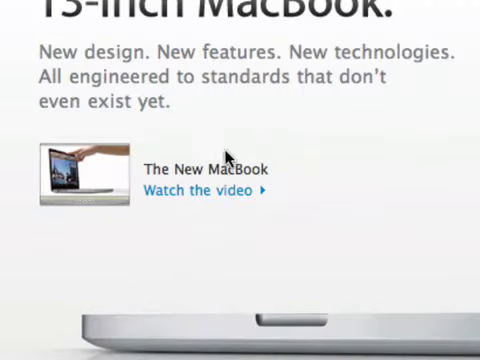
mouse_move(180, 172)
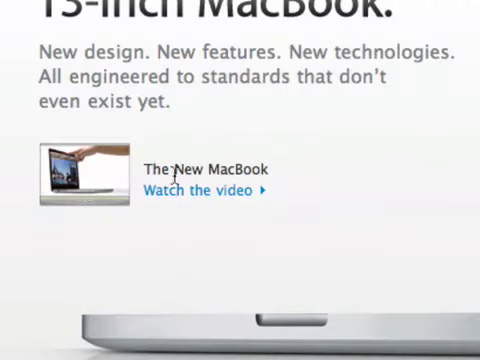
mouse_move(200, 196)
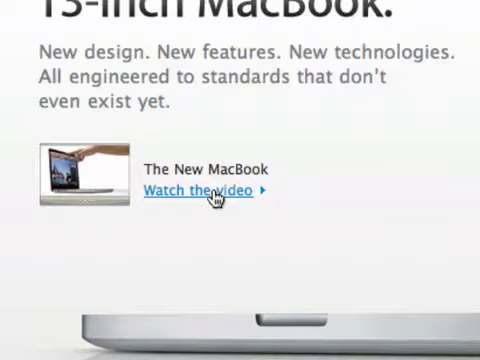
click(196, 190)
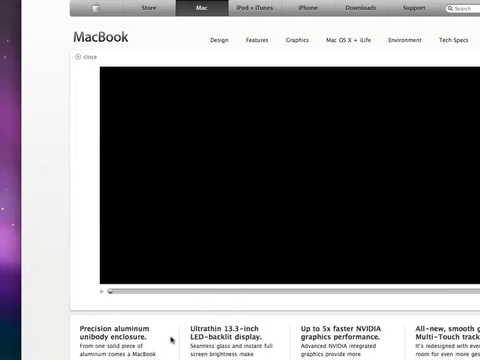
mouse_move(176, 336)
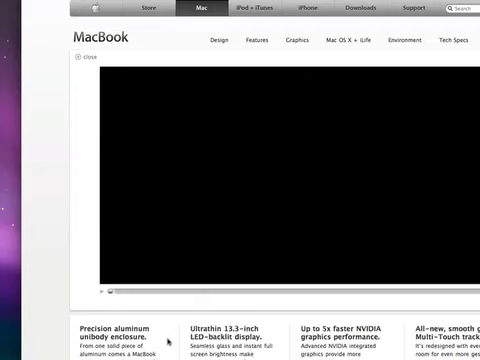
mouse_move(170, 340)
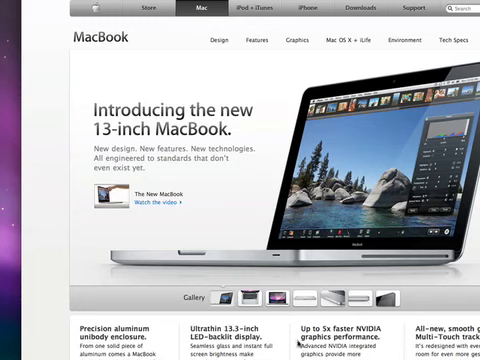
mouse_move(290, 272)
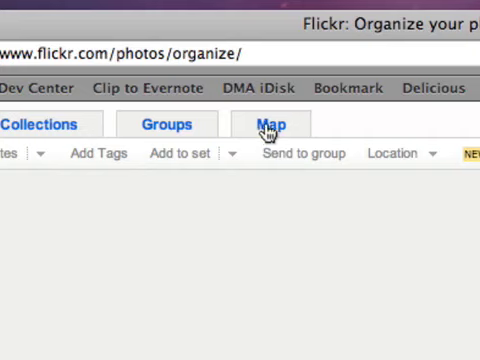
mouse_move(240, 152)
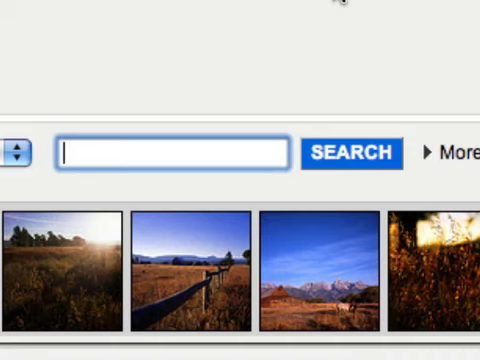
Search the photos for 'still life' and select all the black-and-white results
text(still life)
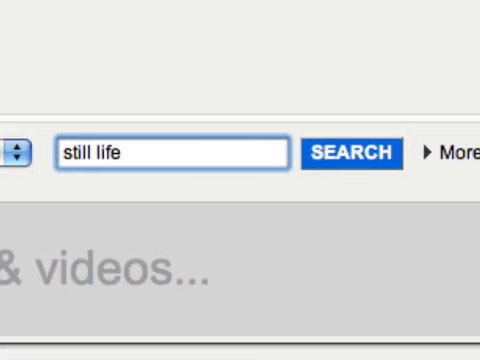
click(348, 152)
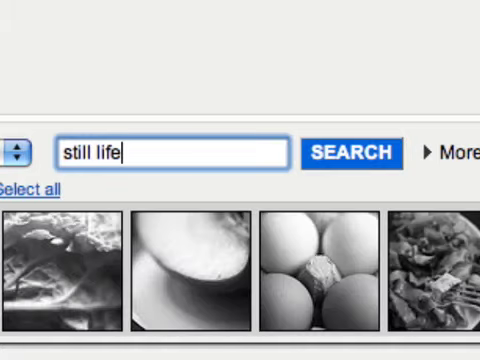
click(348, 152)
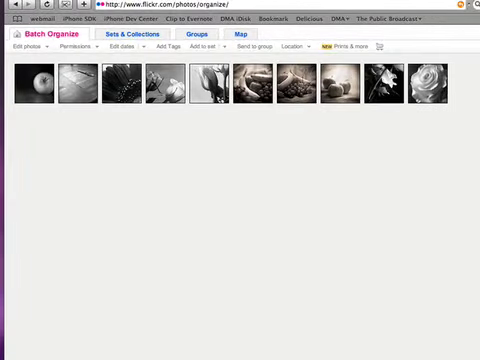
mouse_move(50, 136)
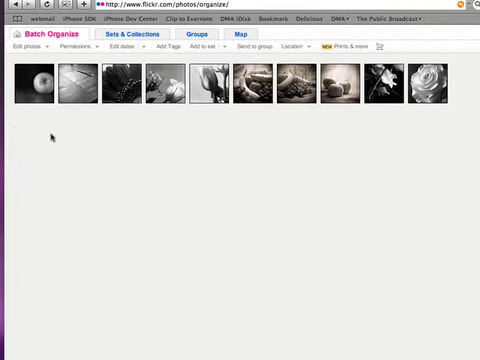
Browse Edit photos and Permissions menus, then bring up Choose a Date for the 10 batched photos
click(32, 48)
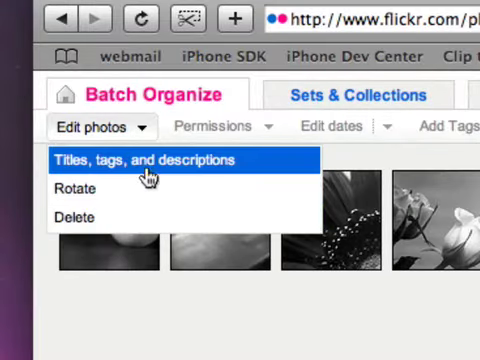
click(212, 124)
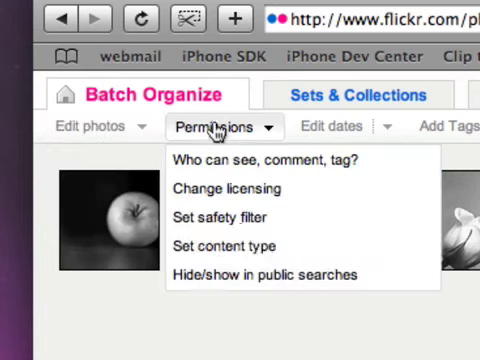
mouse_move(230, 188)
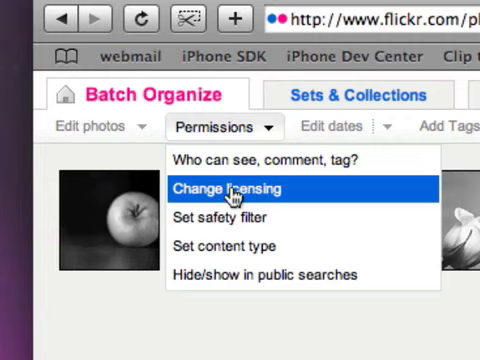
mouse_move(234, 190)
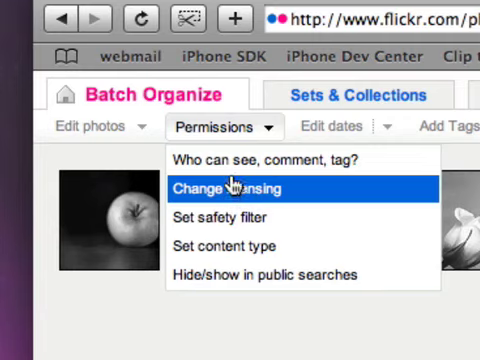
click(232, 188)
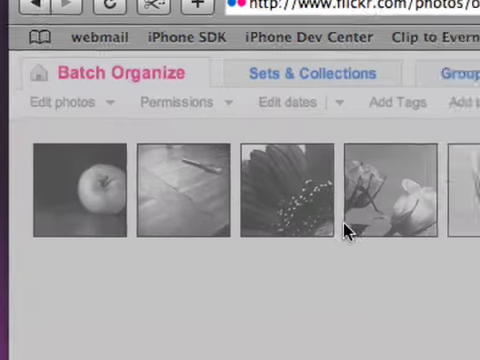
click(288, 102)
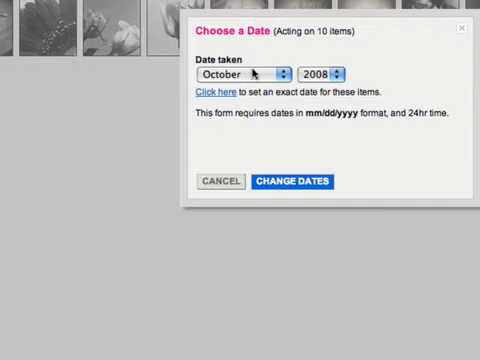